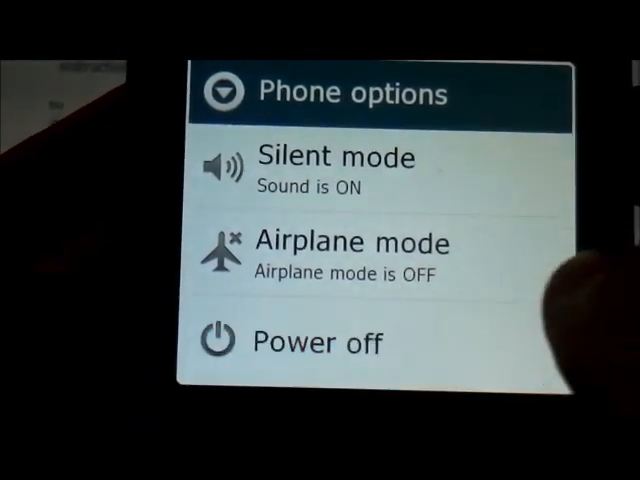
Power off the phone from the Phone options menu and confirm with OK.
{"action": "left_click", "coordinate": [316, 344]}
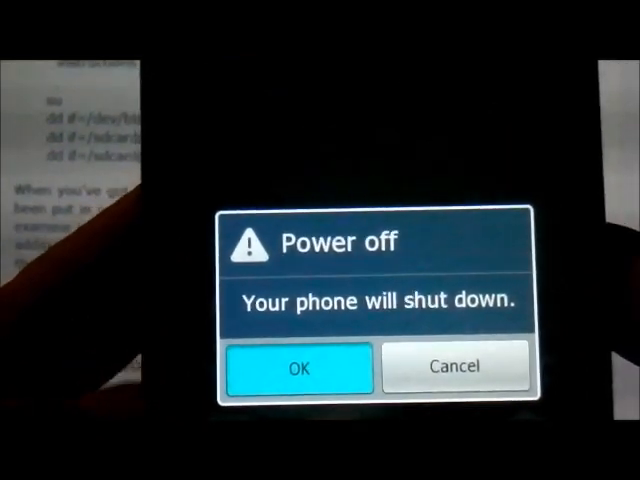
{"action": "left_click", "coordinate": [298, 368]}
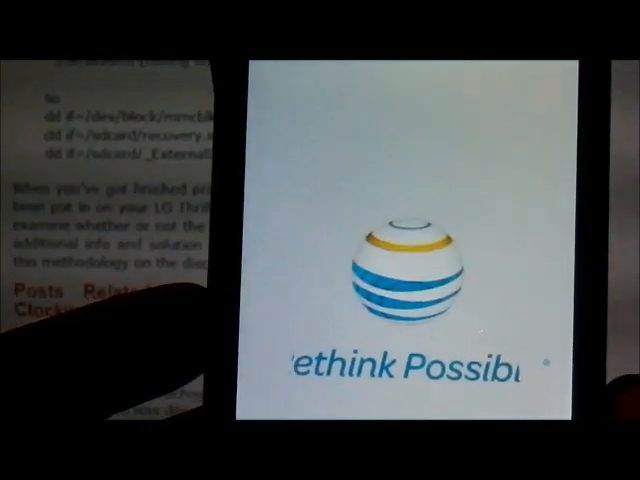